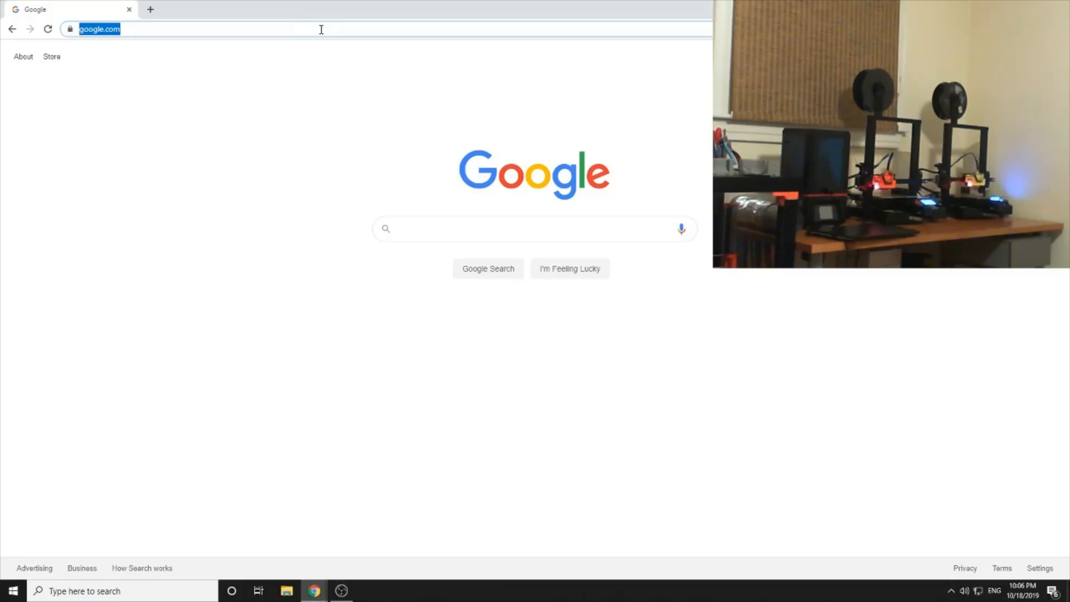
Load the OctoPrint interface at 192.168.1.82:5000 in Chrome
text(192.168.1.82:5000)
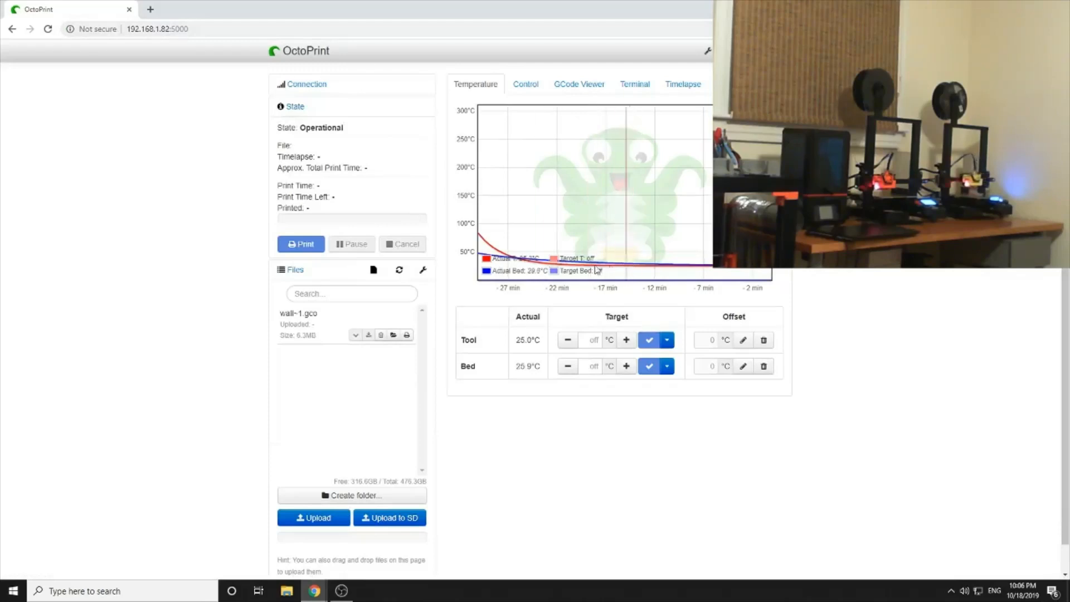
Show OctoPrint's Control page with the jog, extrude, retract and fan controls
click(526, 85)
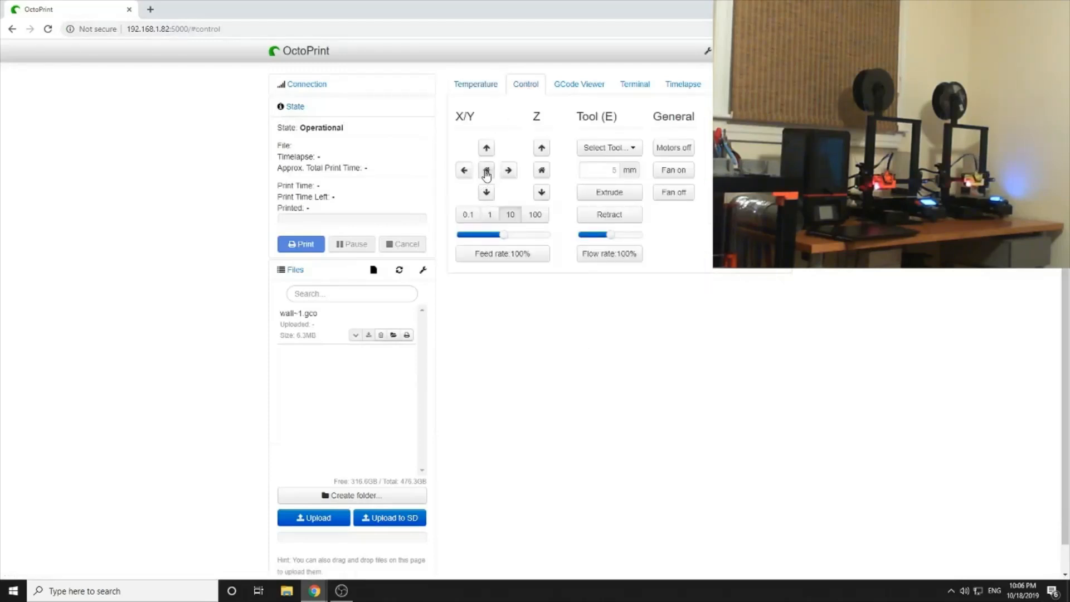
click(486, 170)
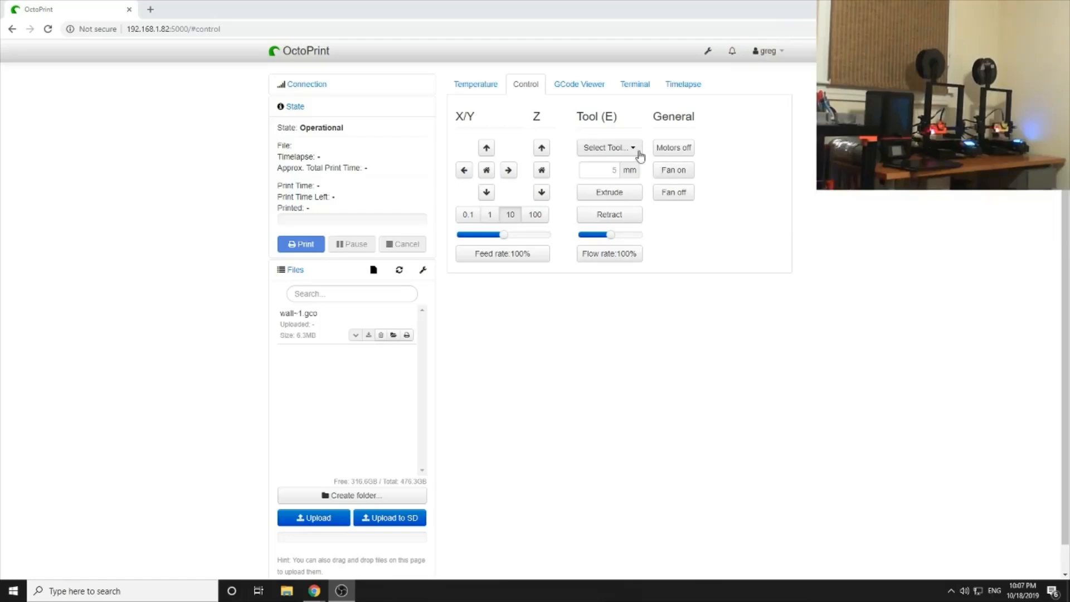
mouse_move(546, 116)
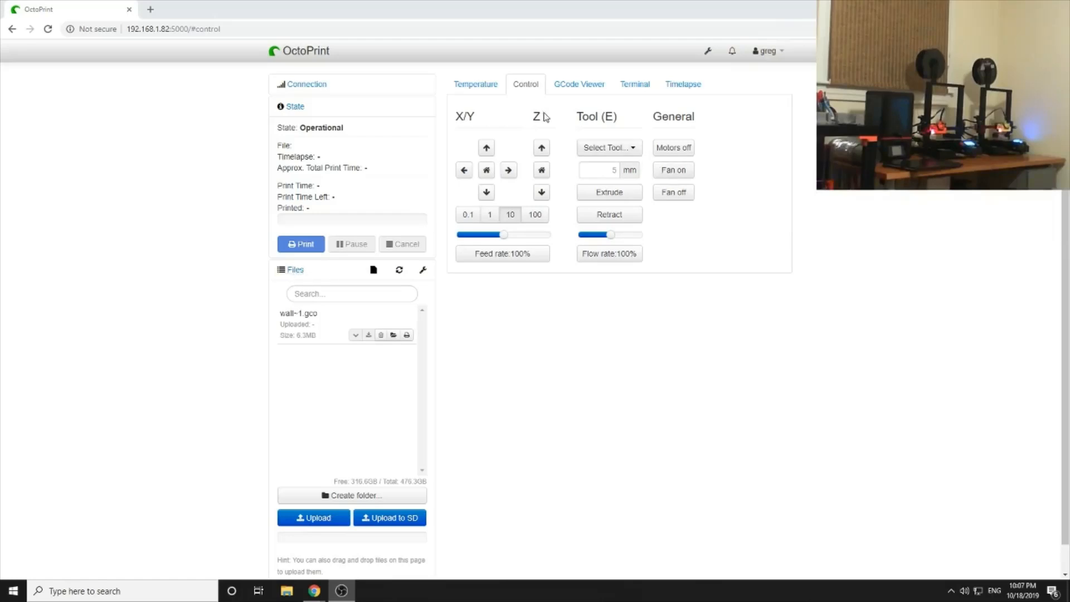
Suppress temperature messages in the Terminal and send M503 to list stored settings
click(635, 85)
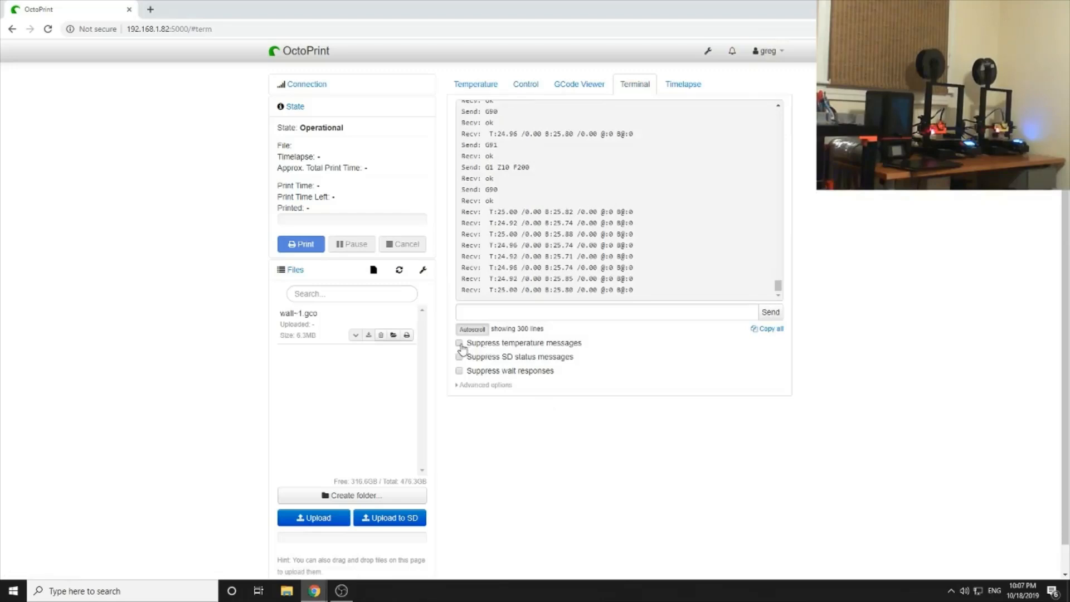
click(460, 343)
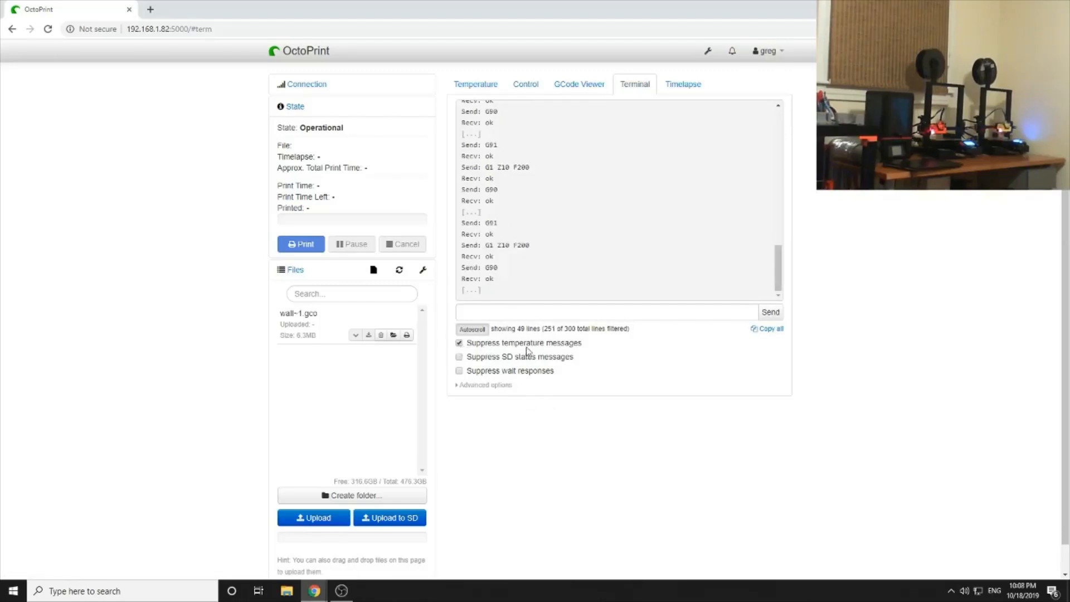
click(606, 312)
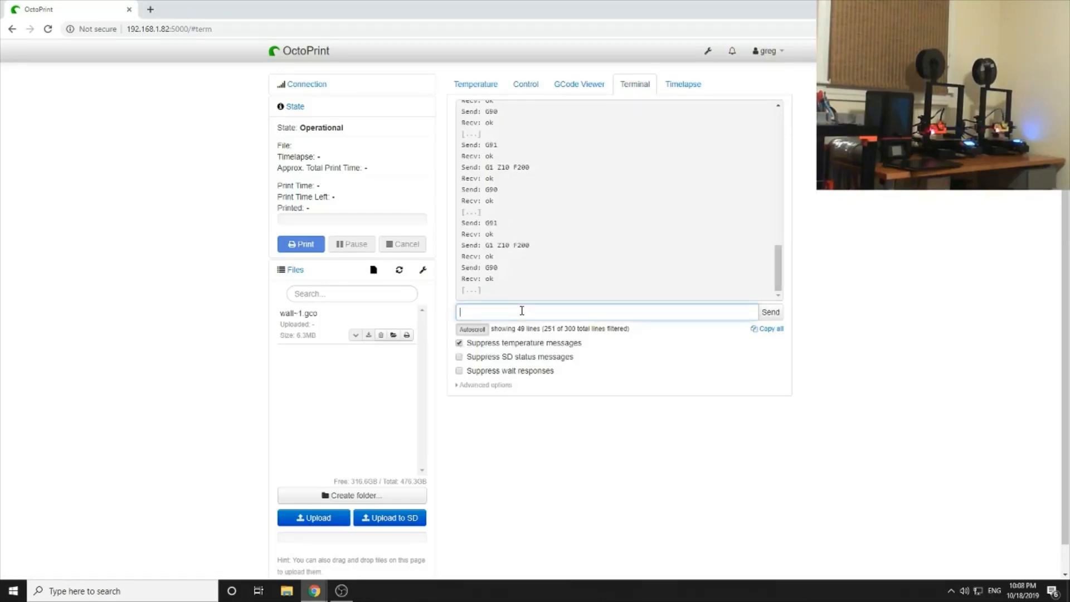
text(m503)
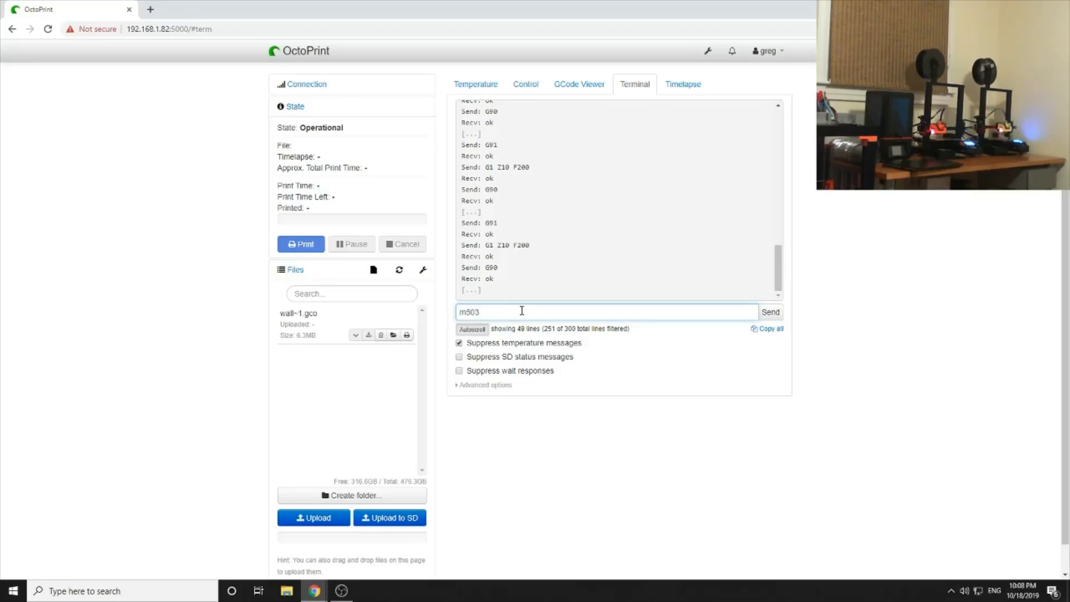
click(770, 312)
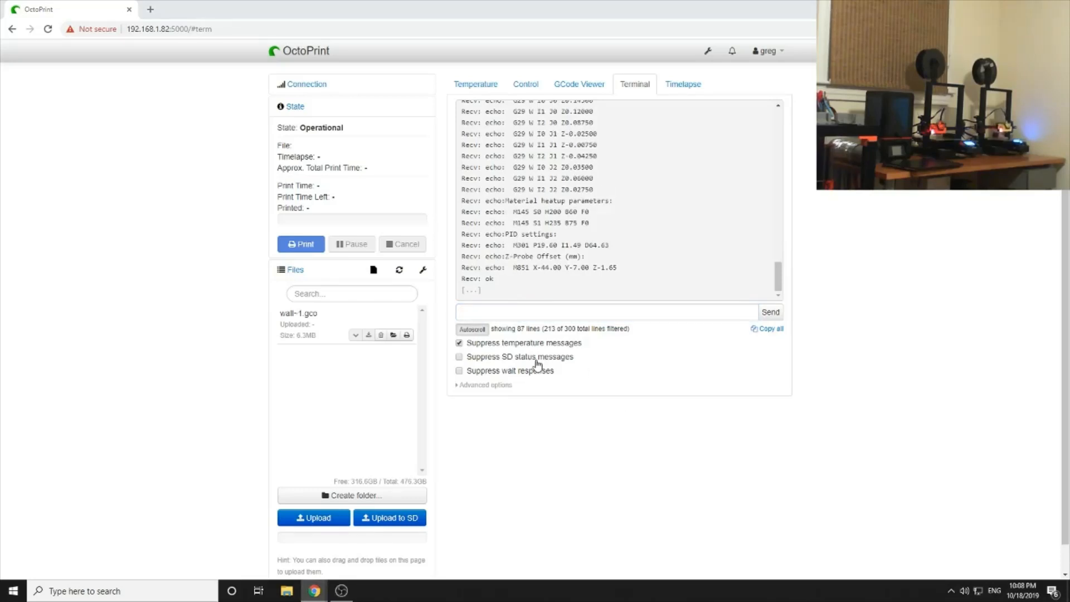
Send M303 E0 S205 C8 to autotune the hotend at 205 °C for 8 cycles
click(606, 312)
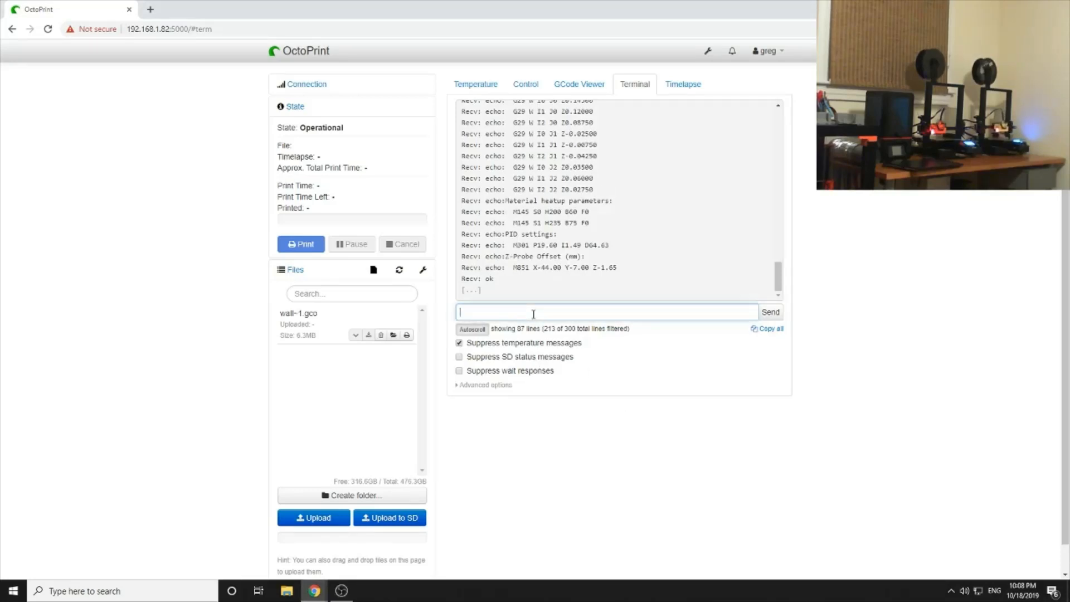
text(m300)
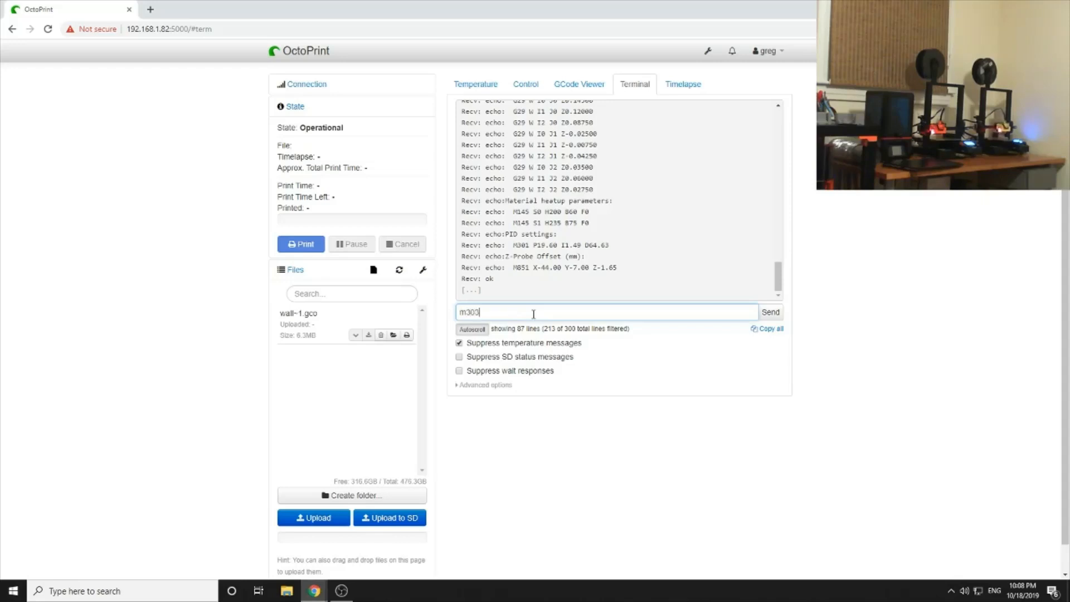
text(e0)
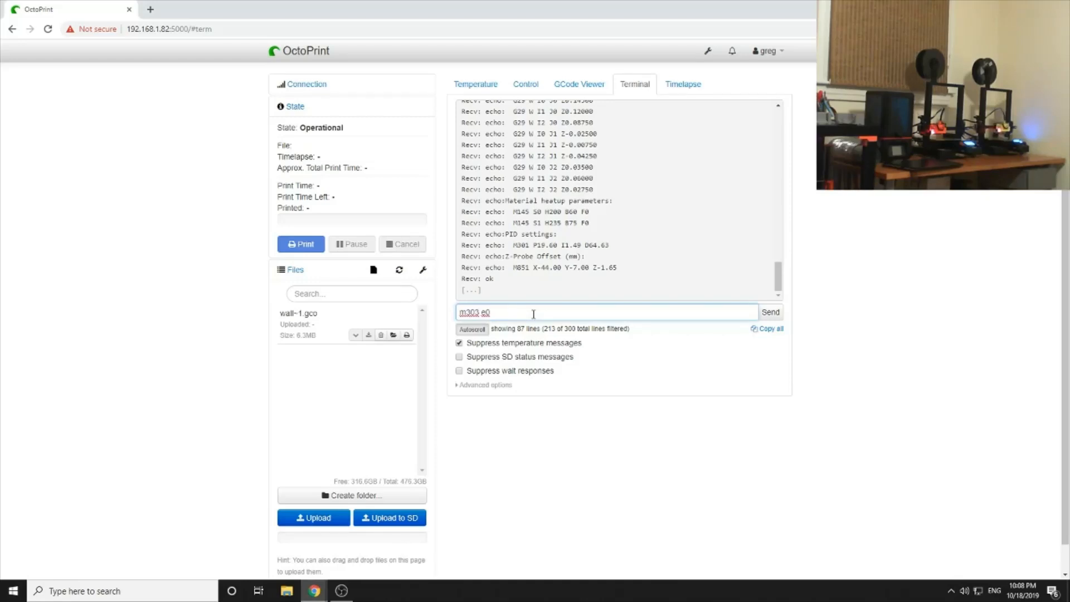
text(s205)
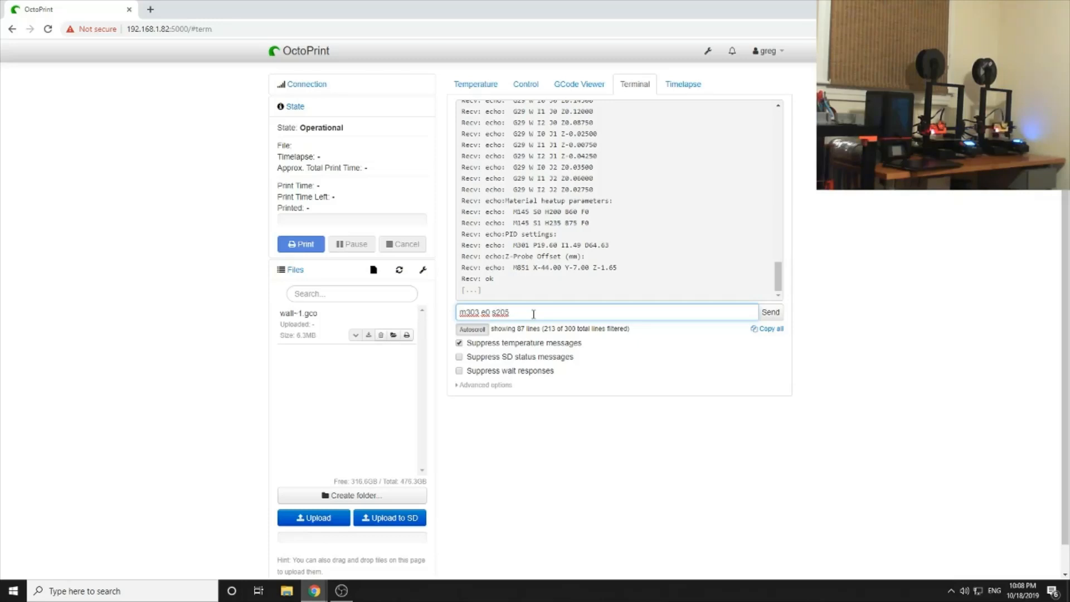
text(c8)
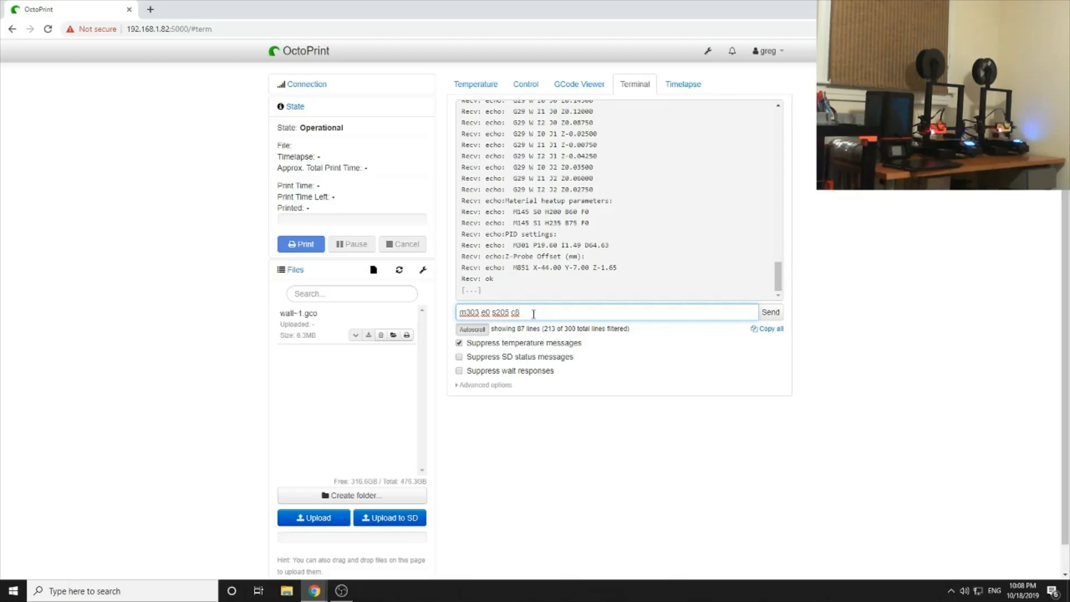
click(770, 312)
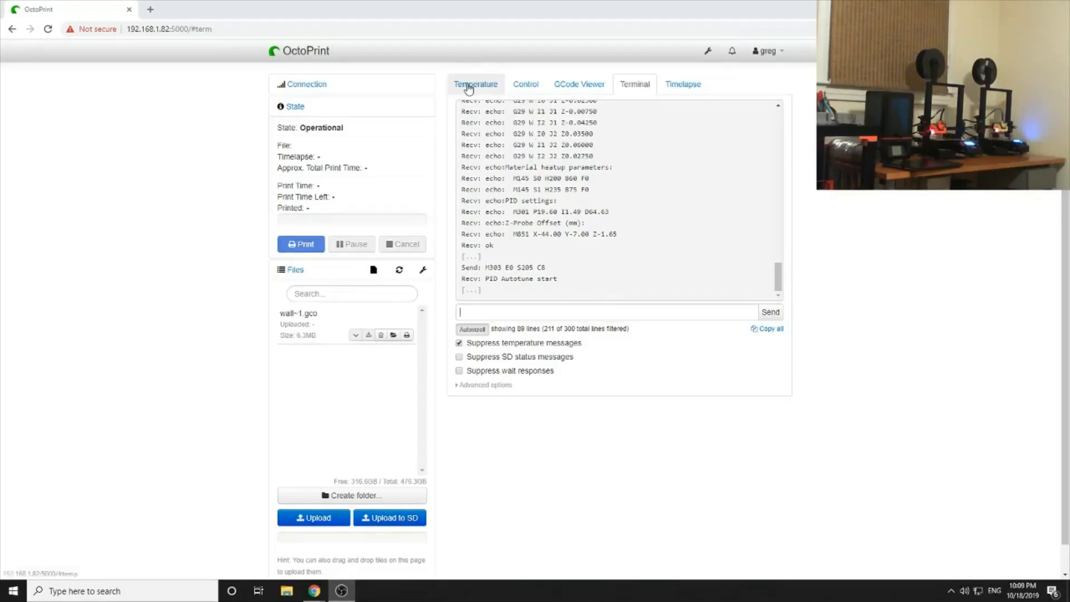
Watch the temperature graph, then read autotune results Kp 20.65, Ki 1.59, Kd 67.23 in Terminal
click(476, 84)
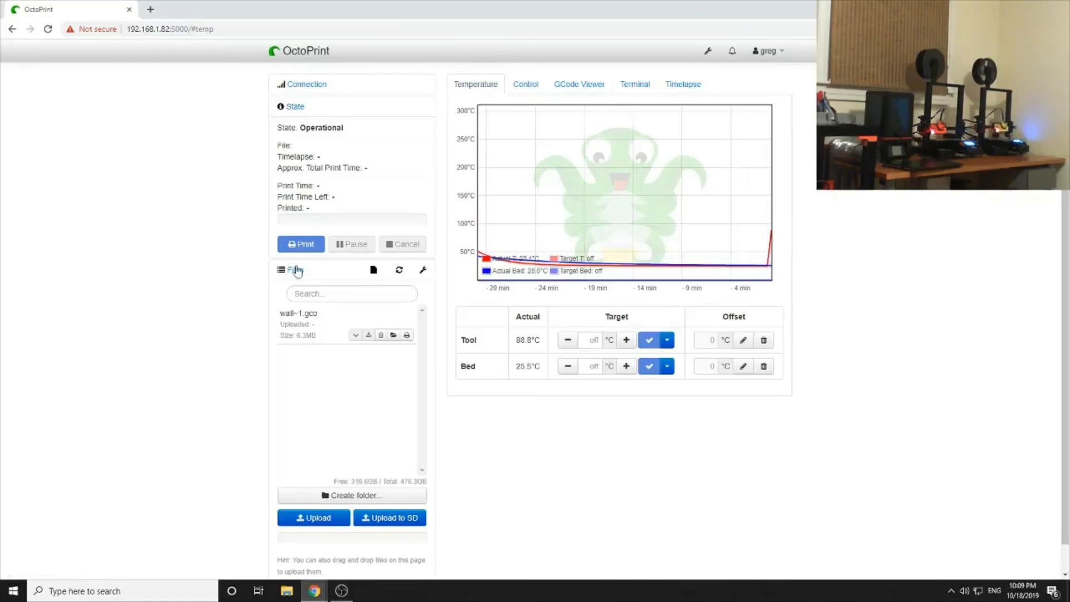
mouse_move(701, 478)
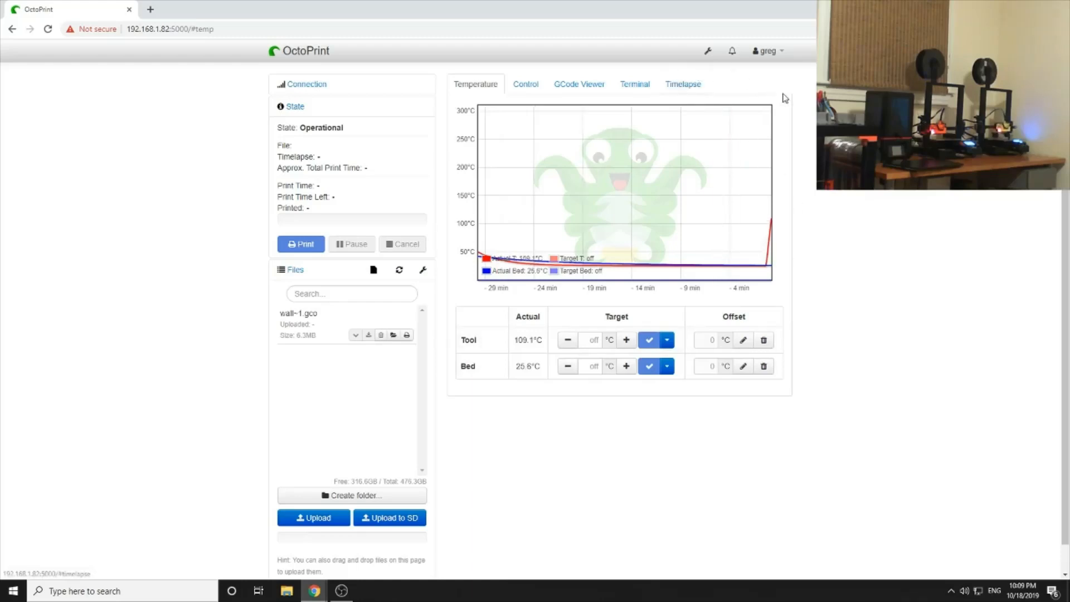
mouse_move(791, 127)
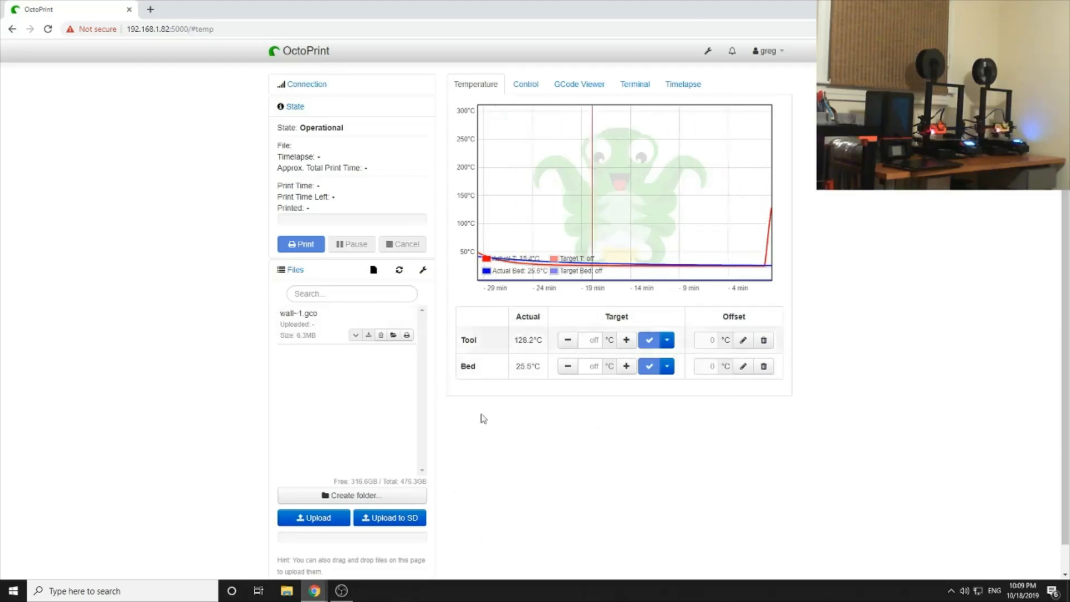
mouse_move(655, 524)
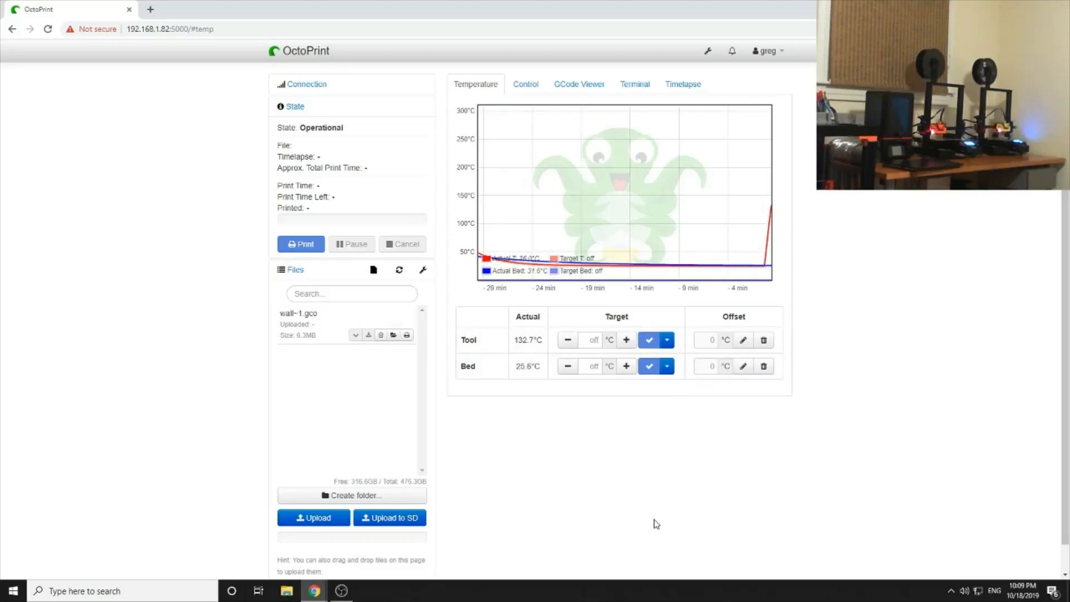
mouse_move(697, 449)
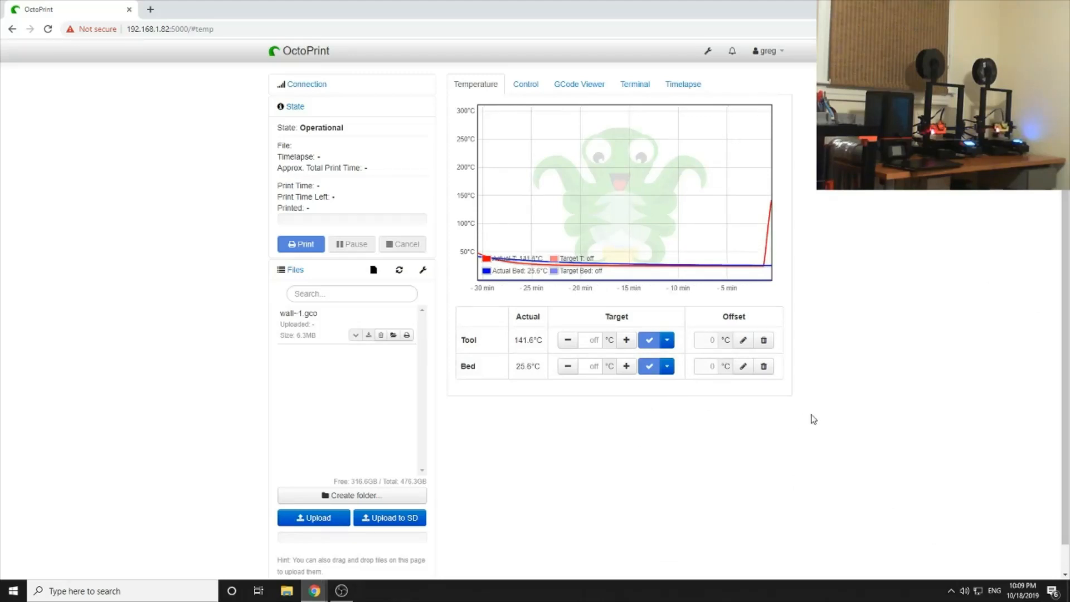
mouse_move(804, 342)
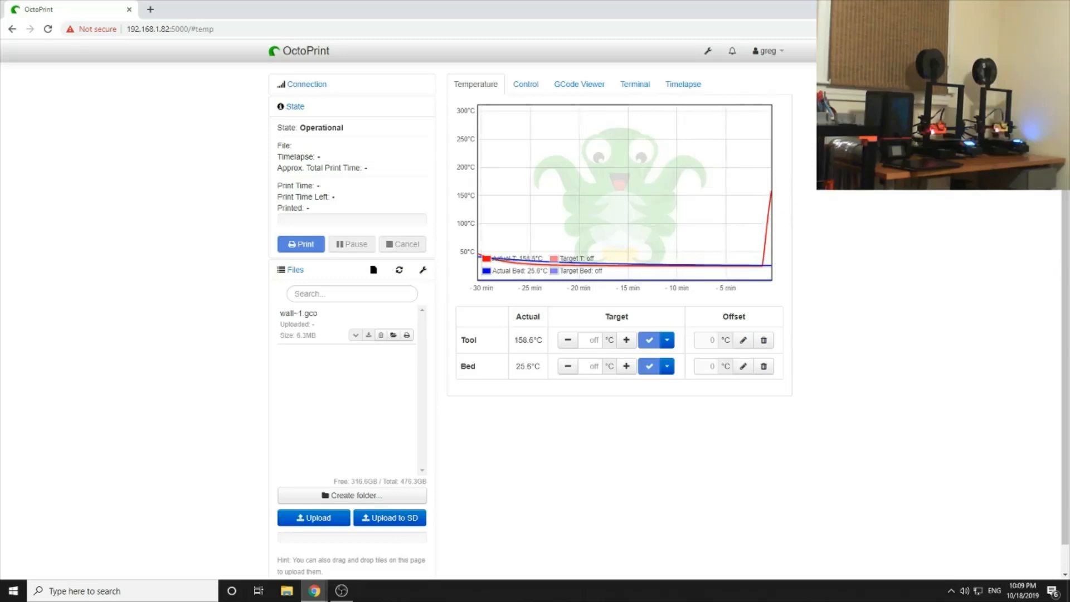
click(635, 84)
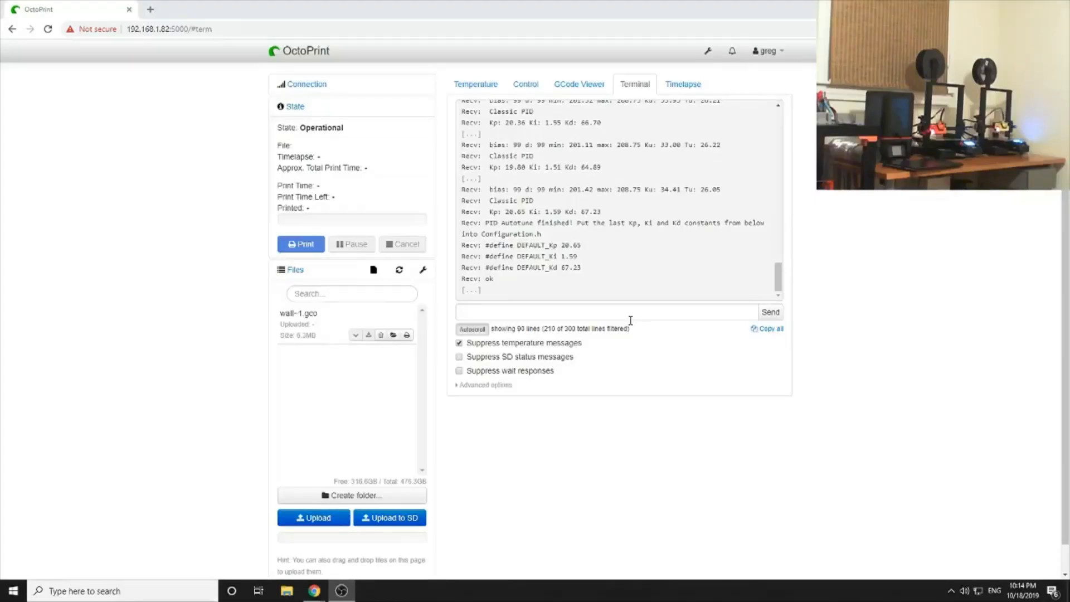
Send M301 P20.65 I1.59 D67.23 to set the new hotend PID values
click(602, 312)
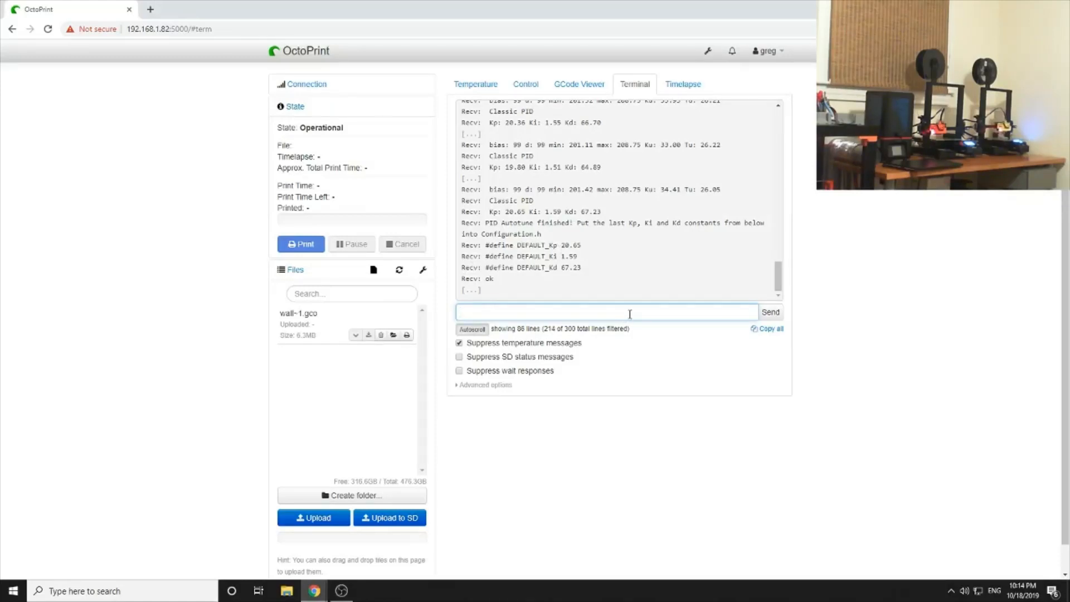
text(m)
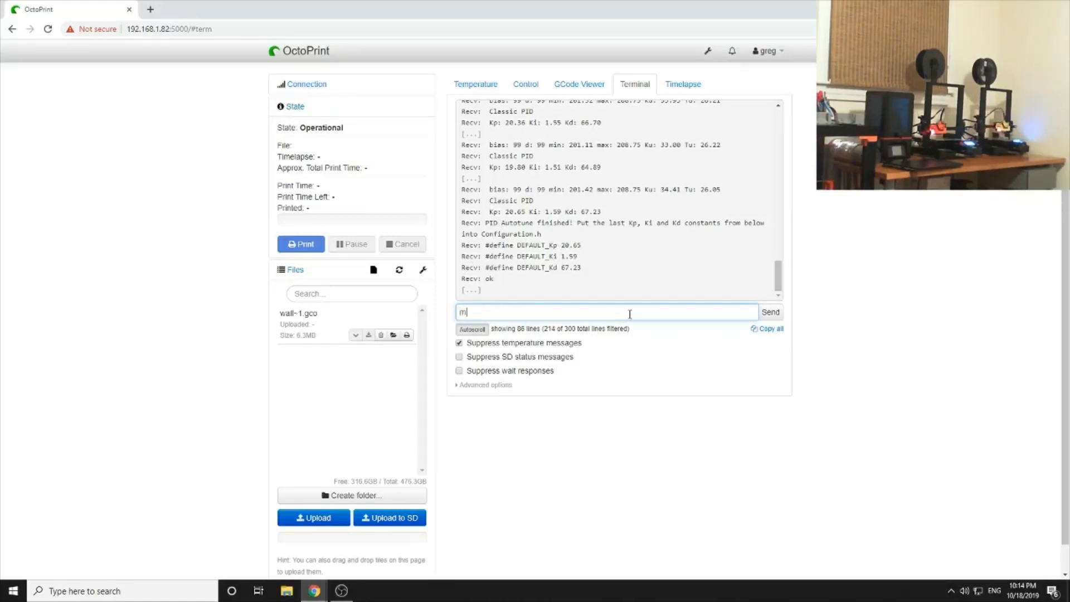
text(301 p)
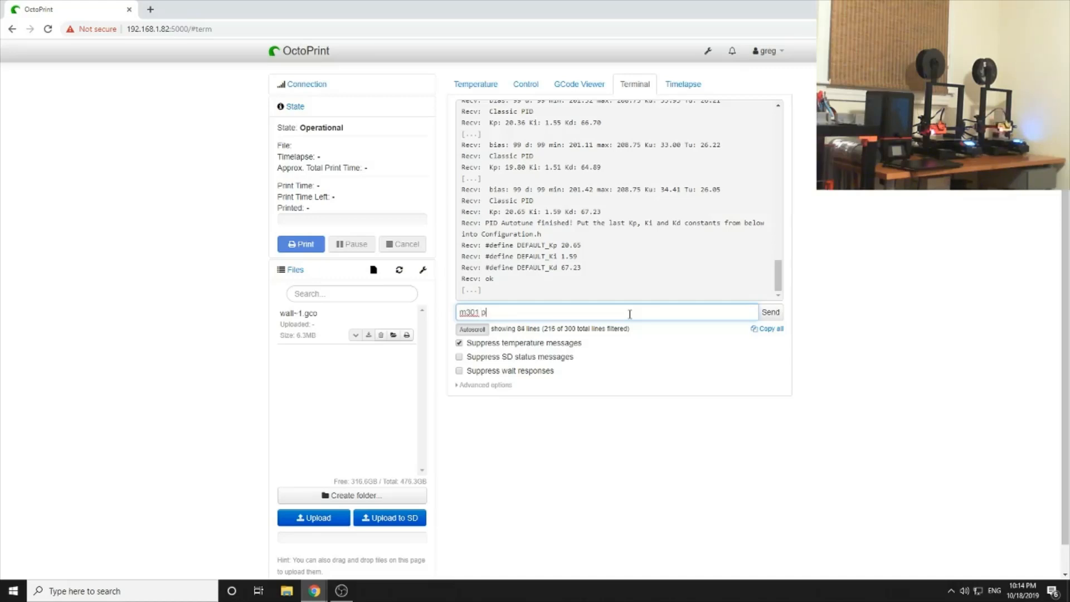
text(20)
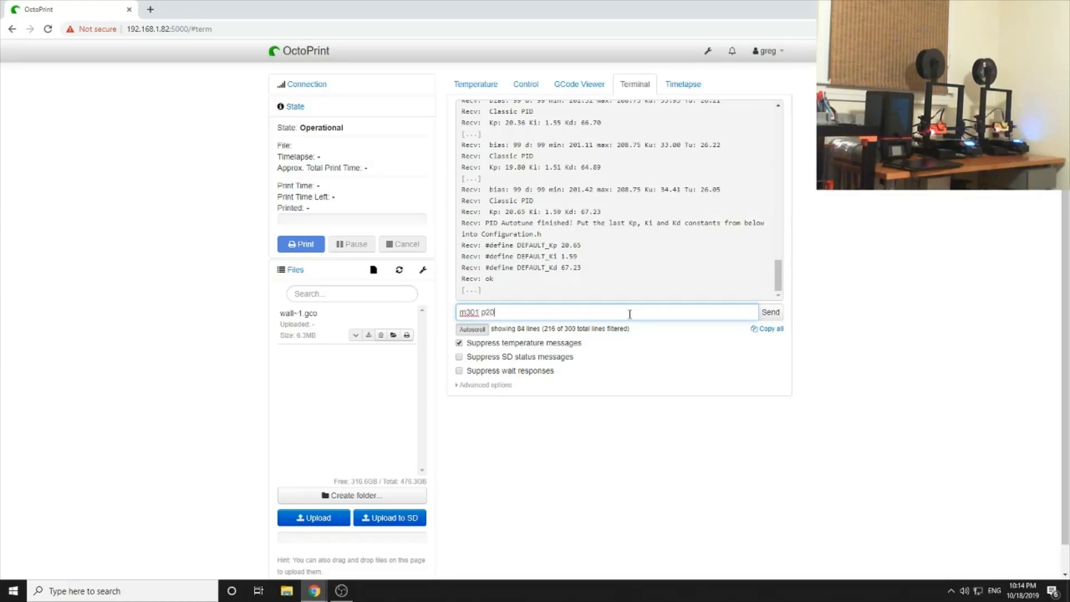
text(.65)
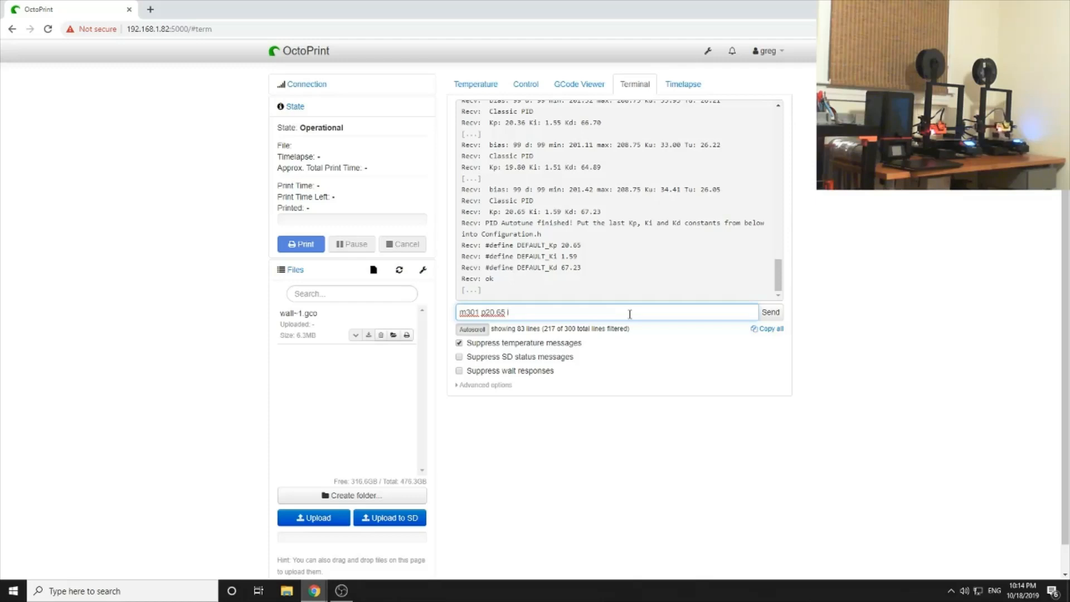
text(1.59)
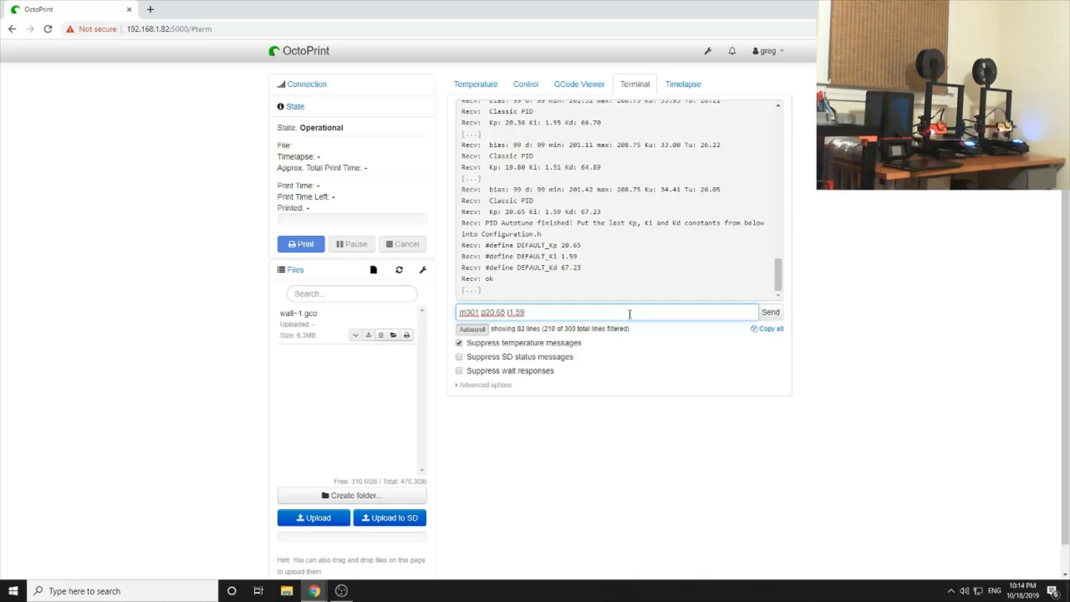
text(d)
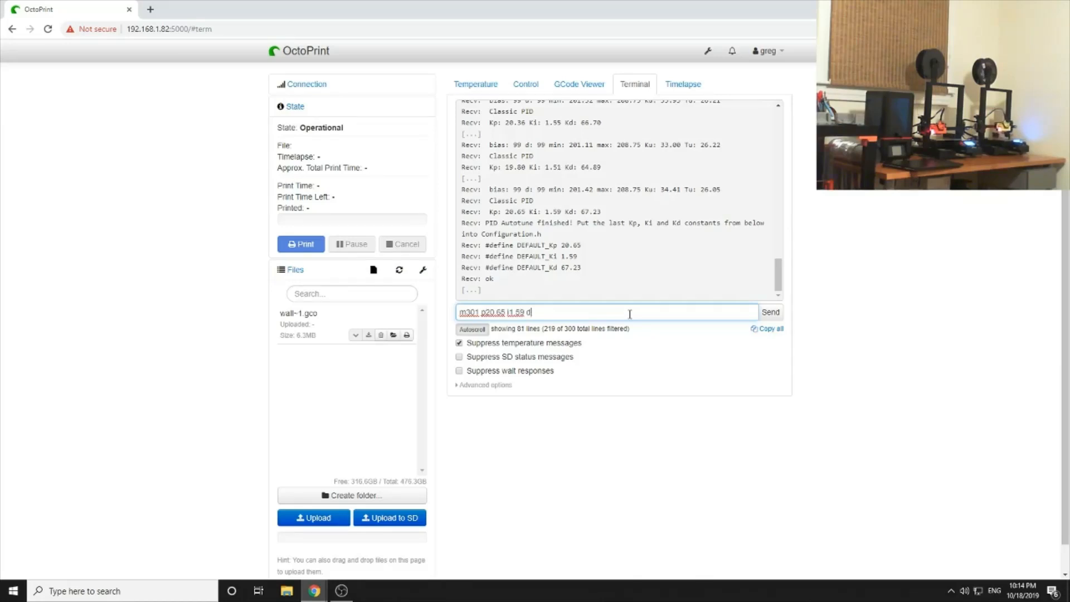
text(67.2)
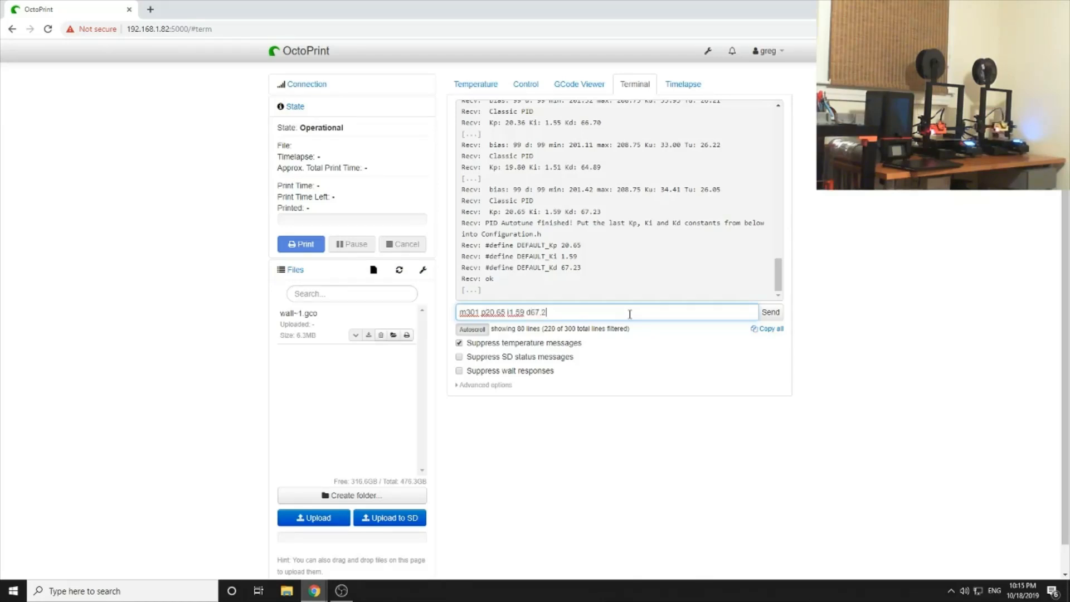
text(3)
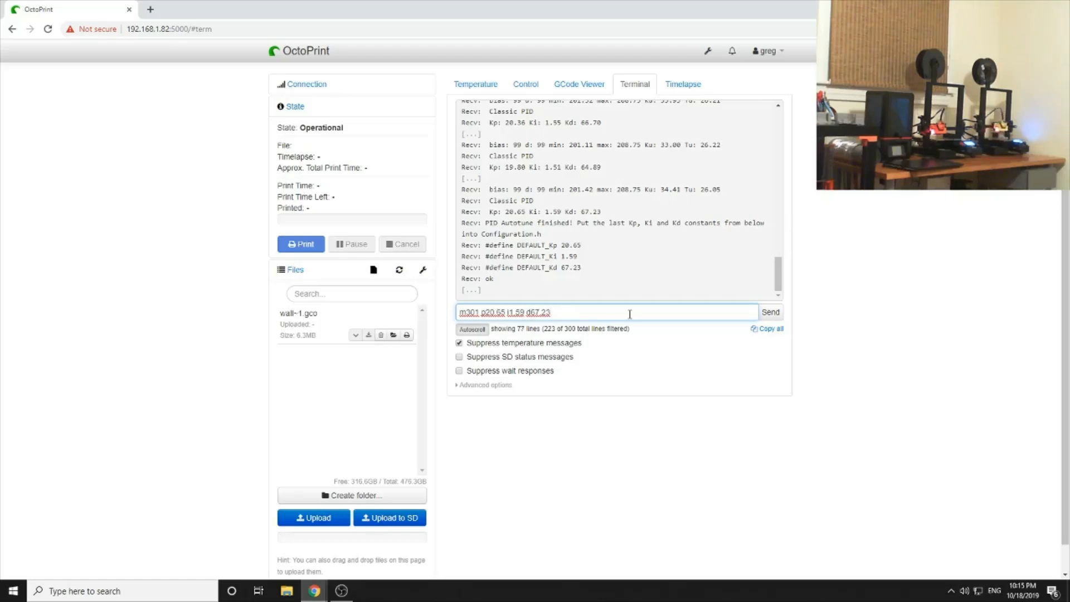
click(771, 312)
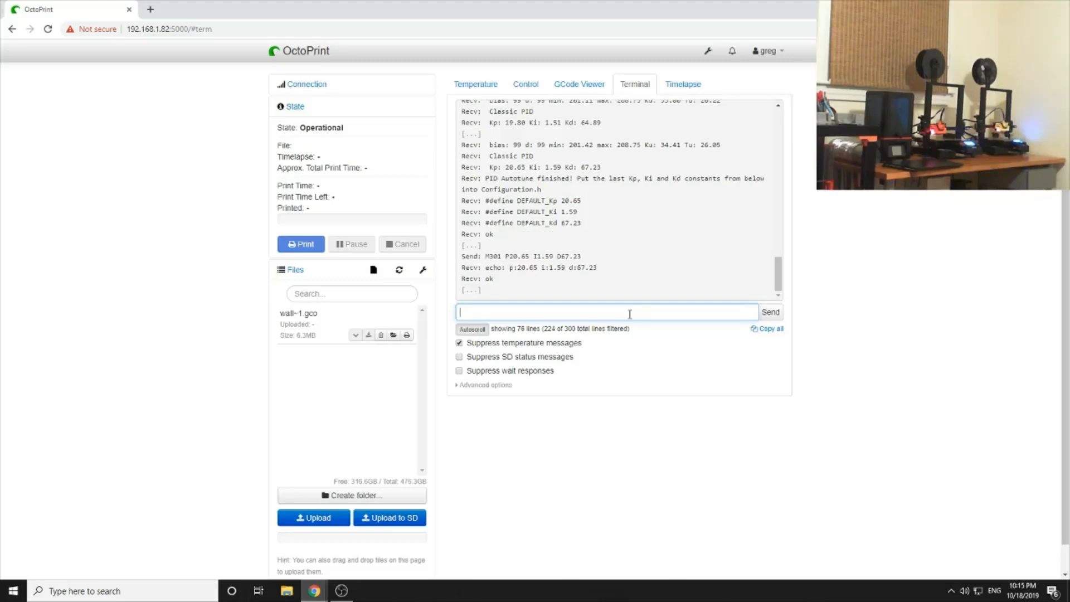
Save settings to EEPROM with M500, then review stored settings via M503
text(m500)
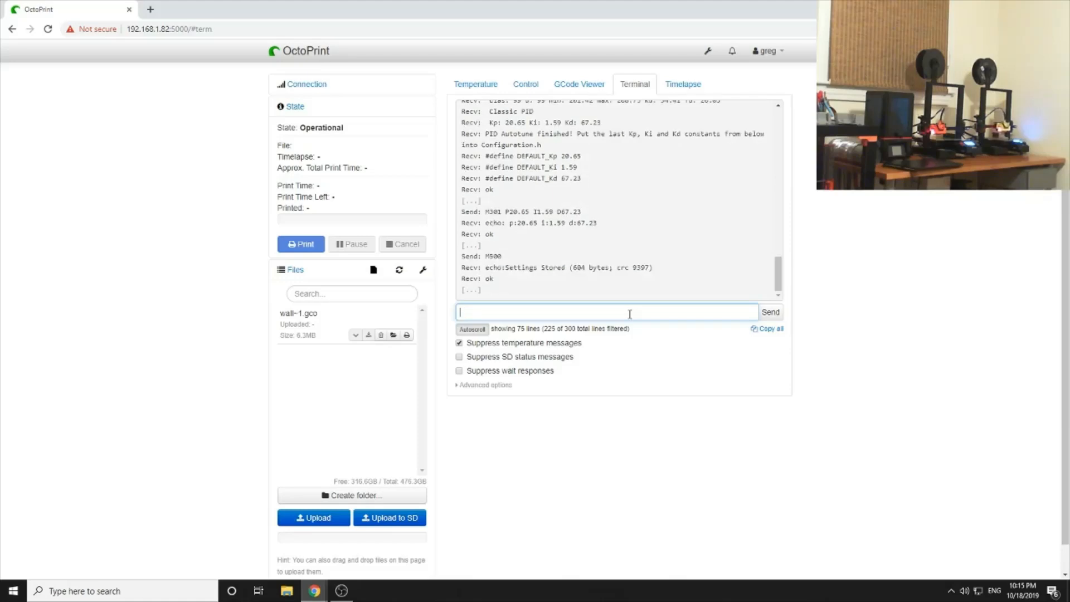
text(m503)
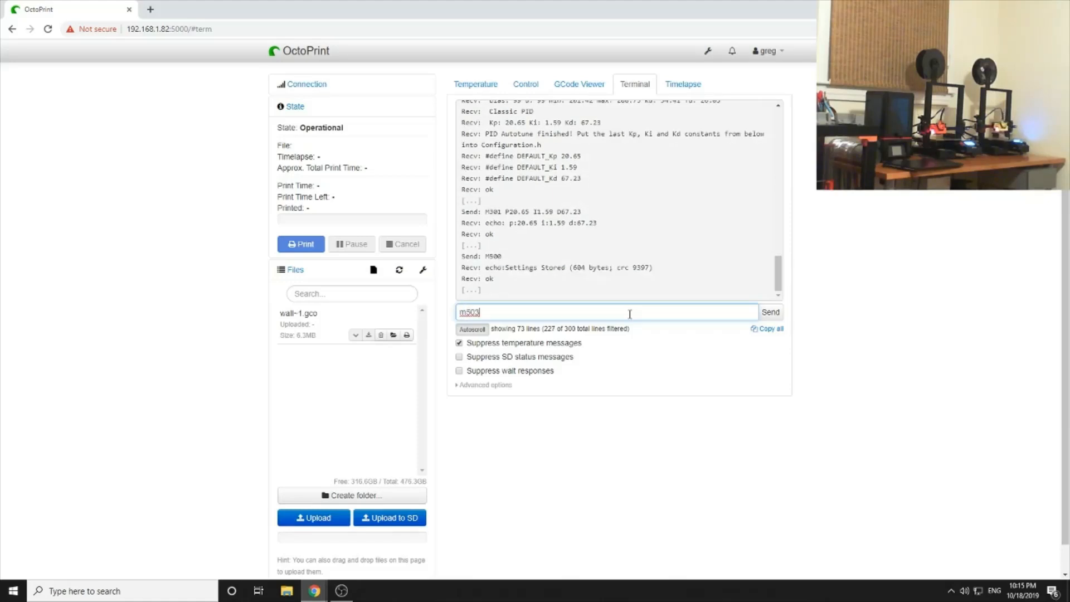
click(770, 312)
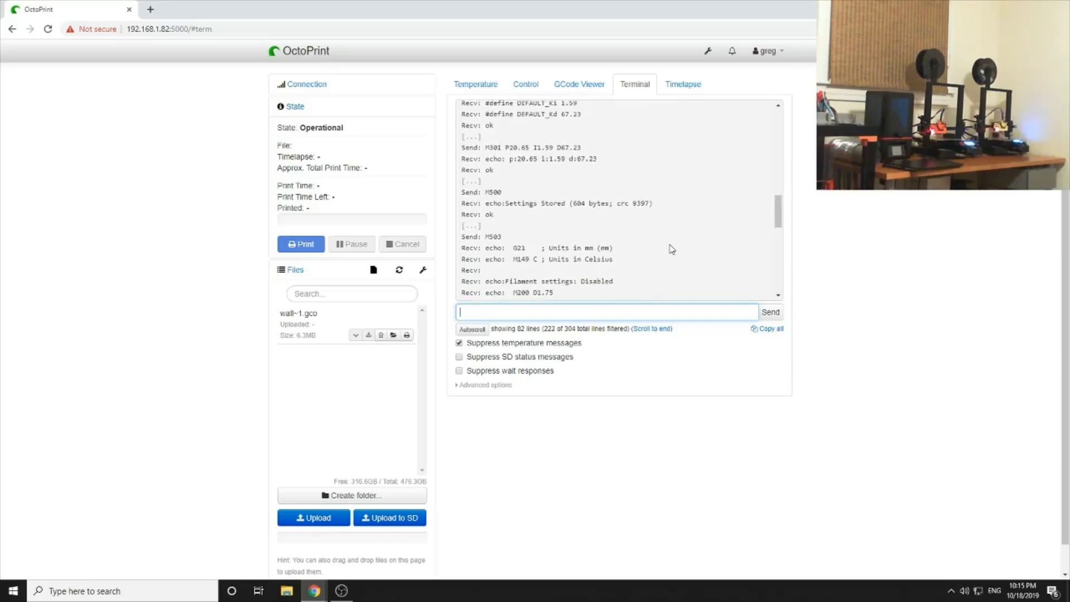
scroll(down, 3)
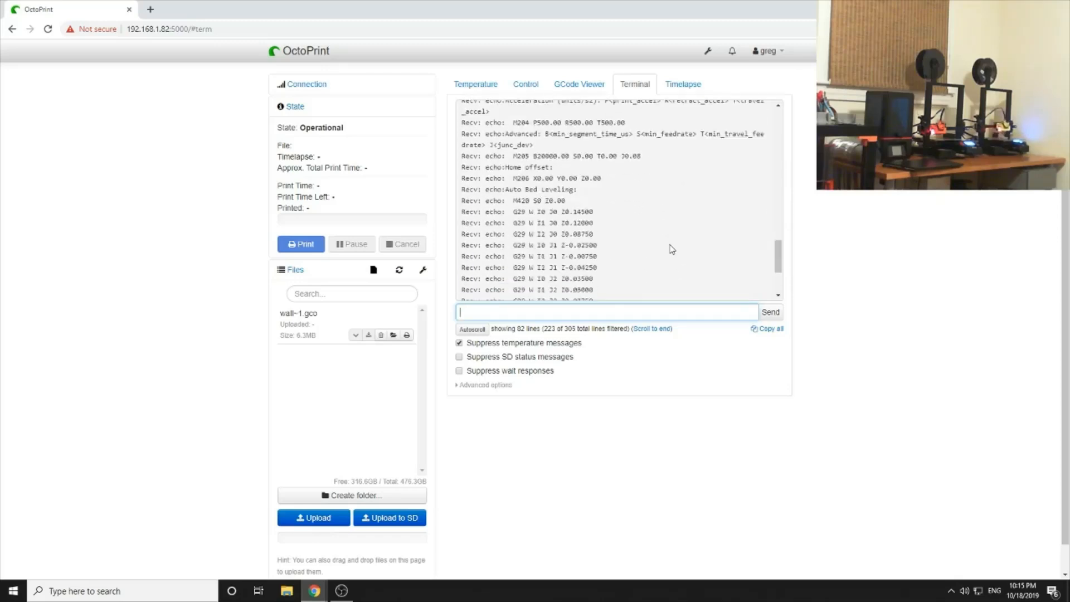